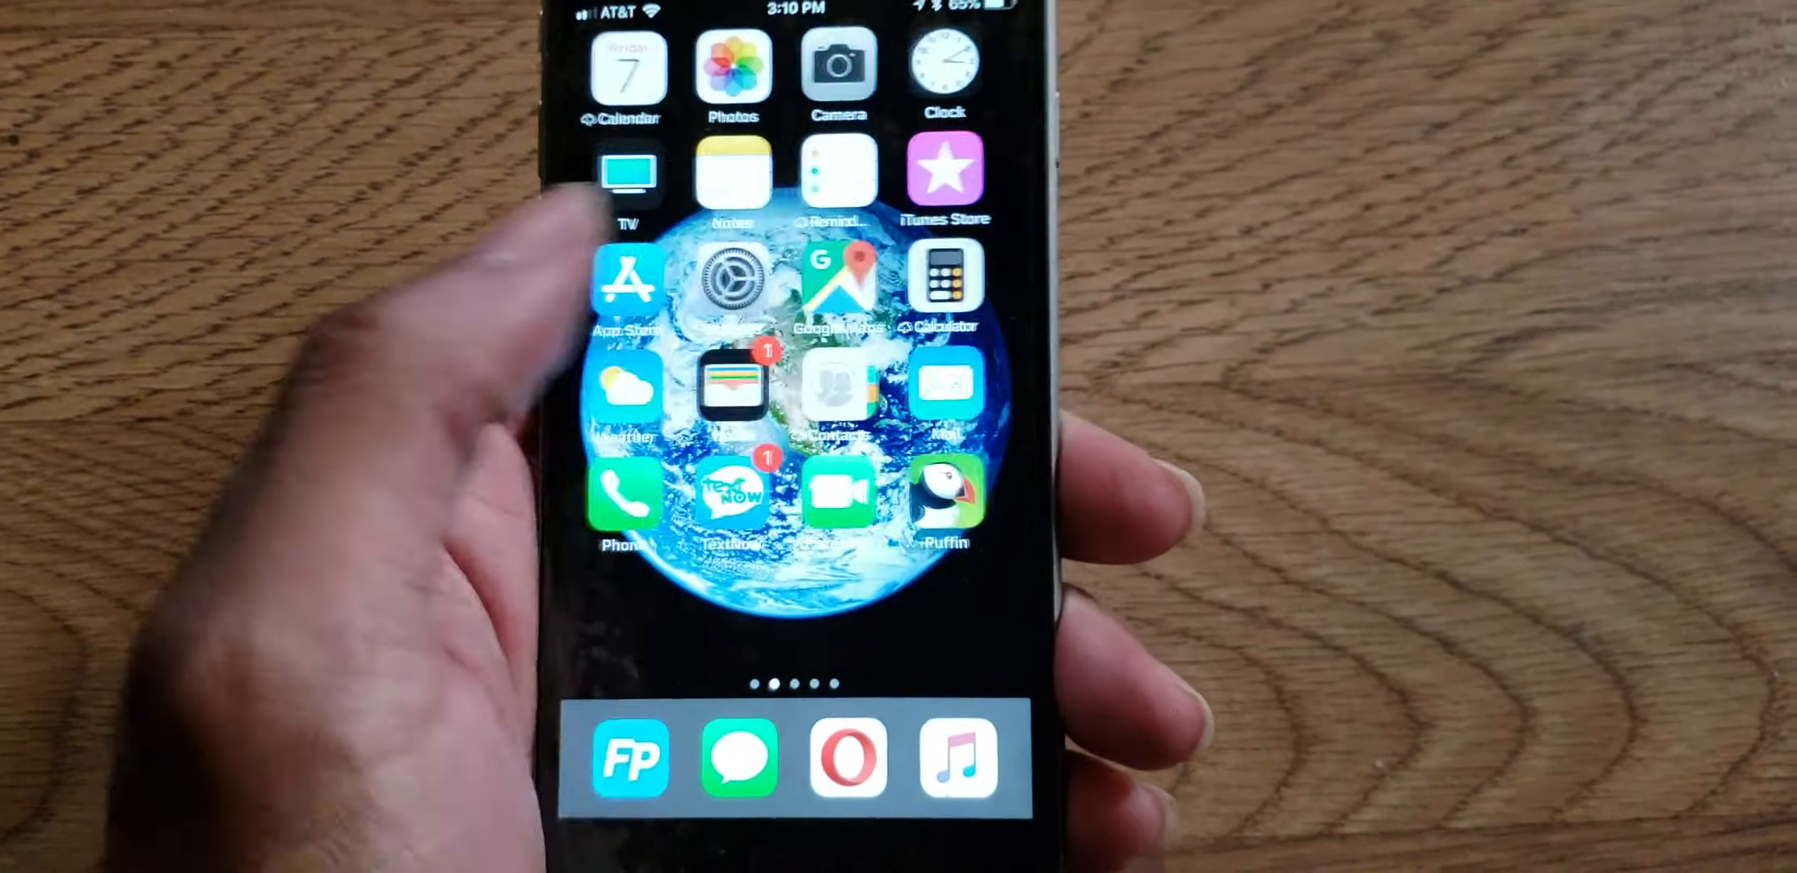
scroll(left, 3)
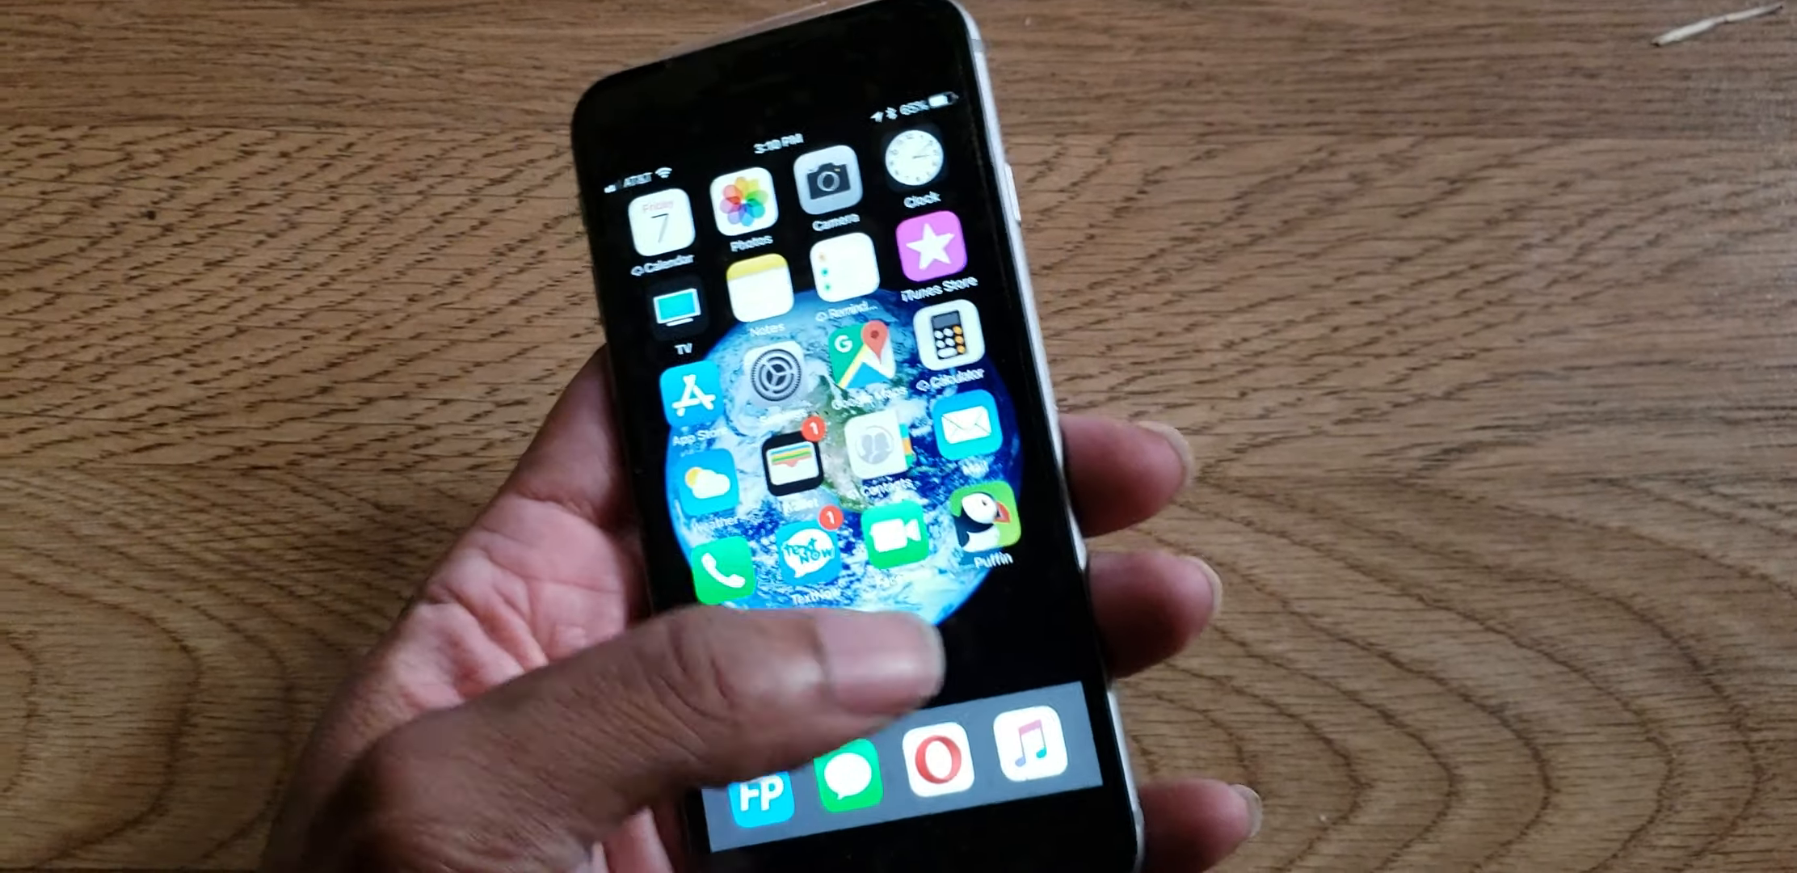
scroll(left, 3)
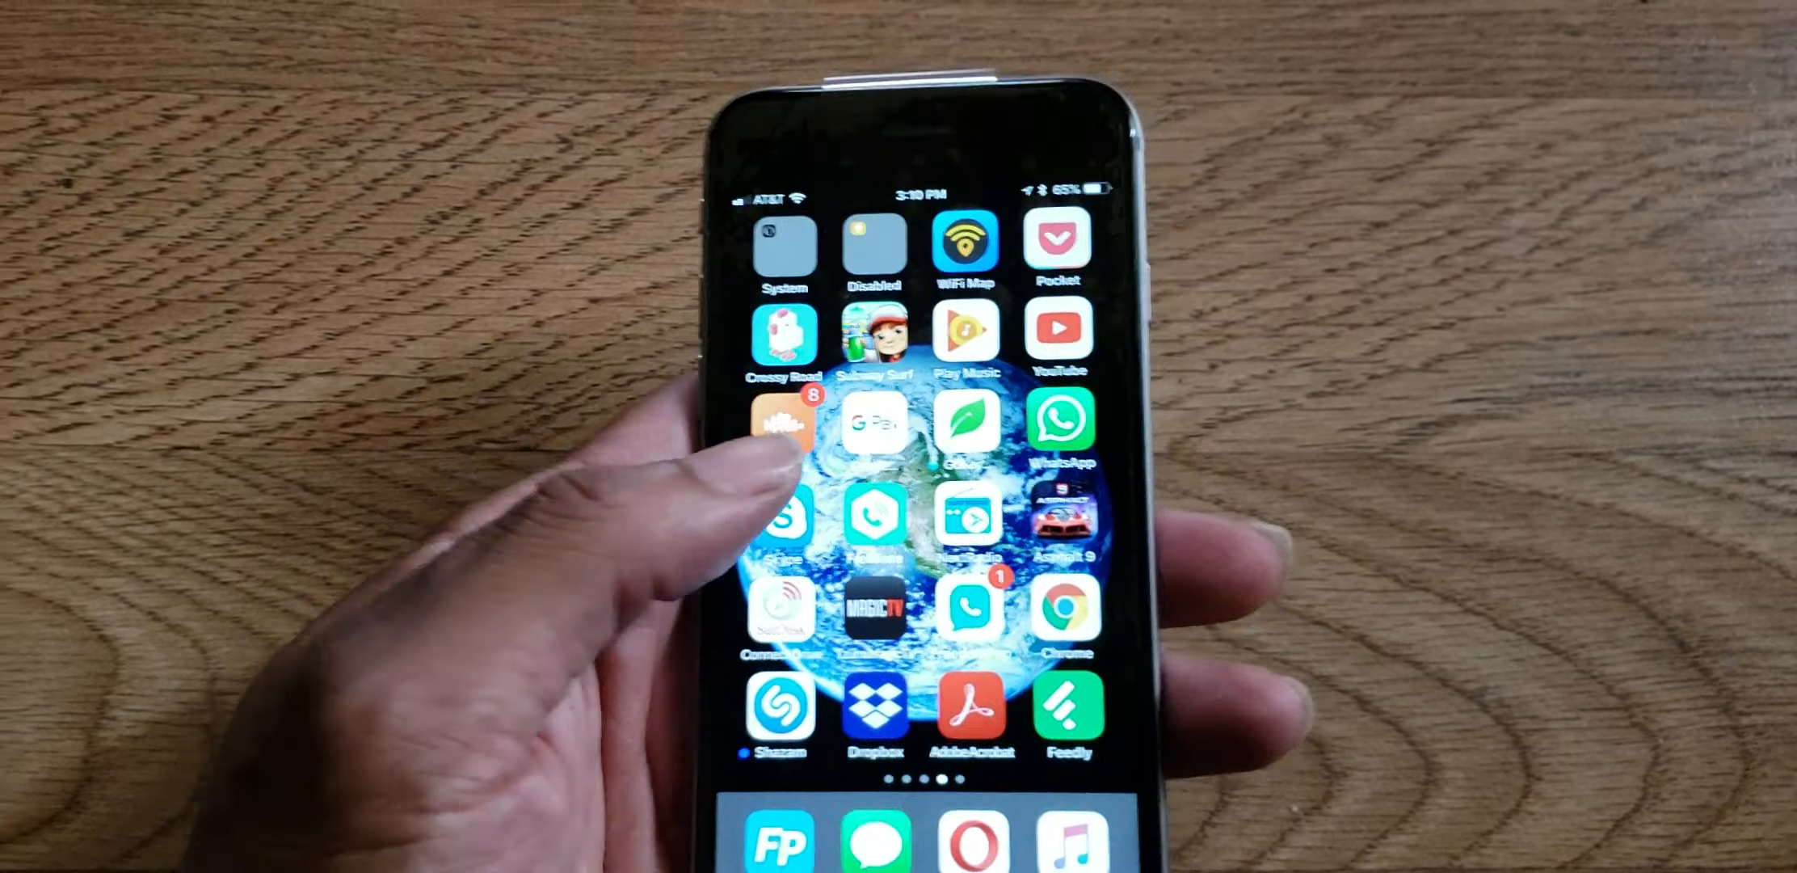
scroll(left, 3)
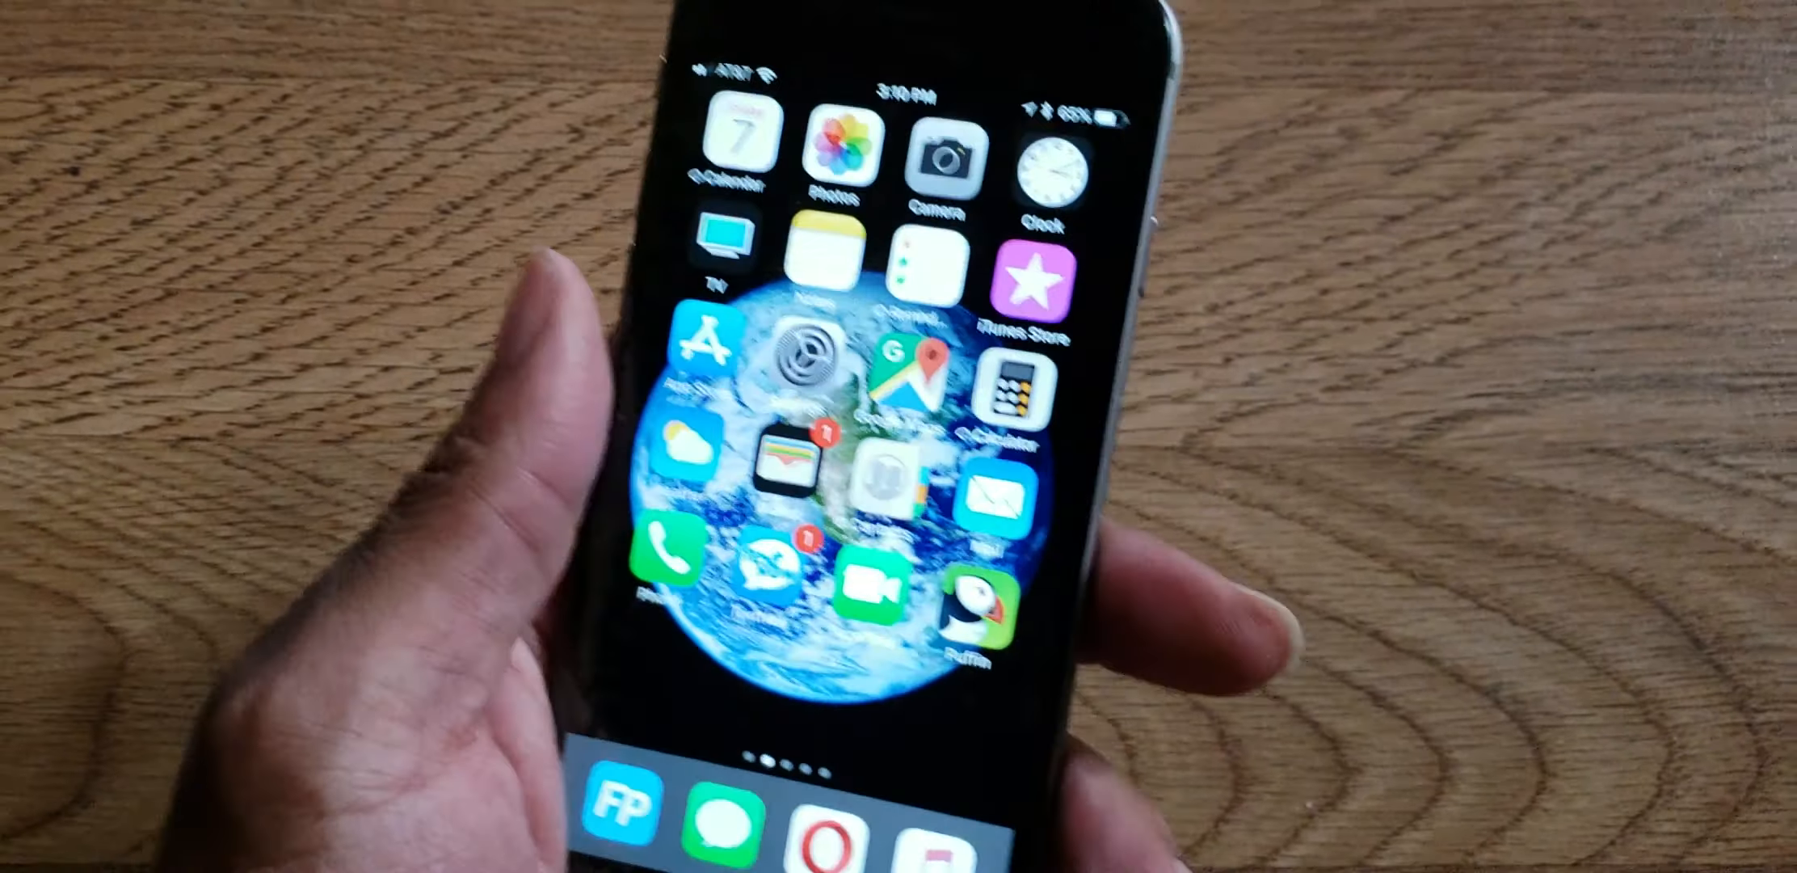